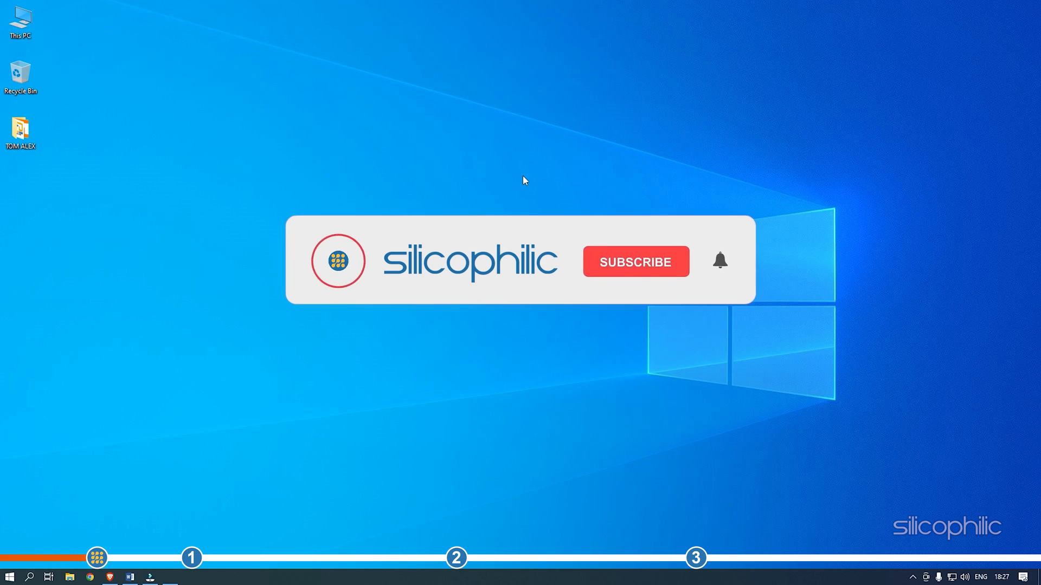
- Launch Device Manager by running devmgmt.msc from the Run dialog
click(634, 261)
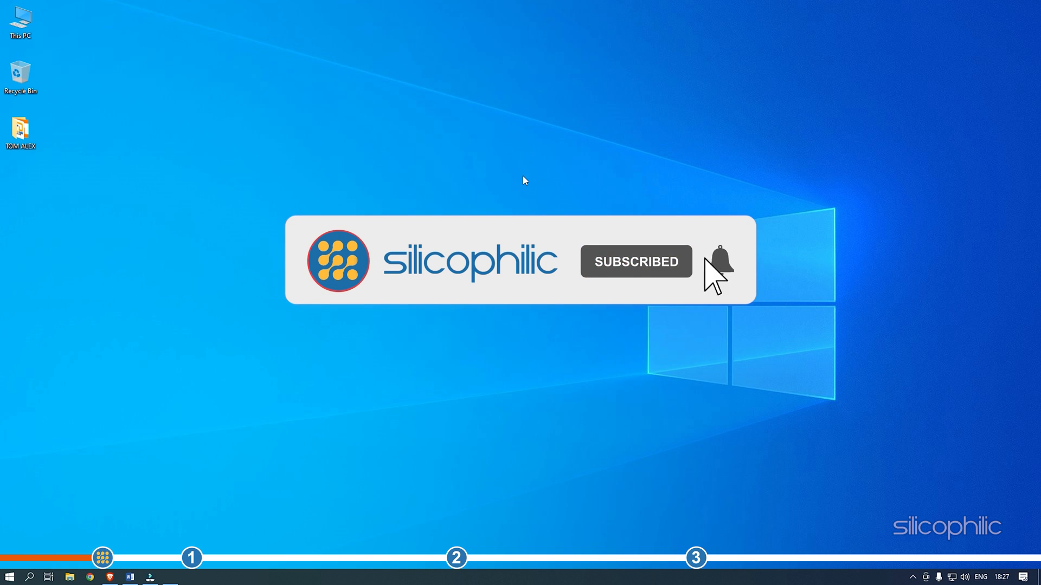
click(715, 261)
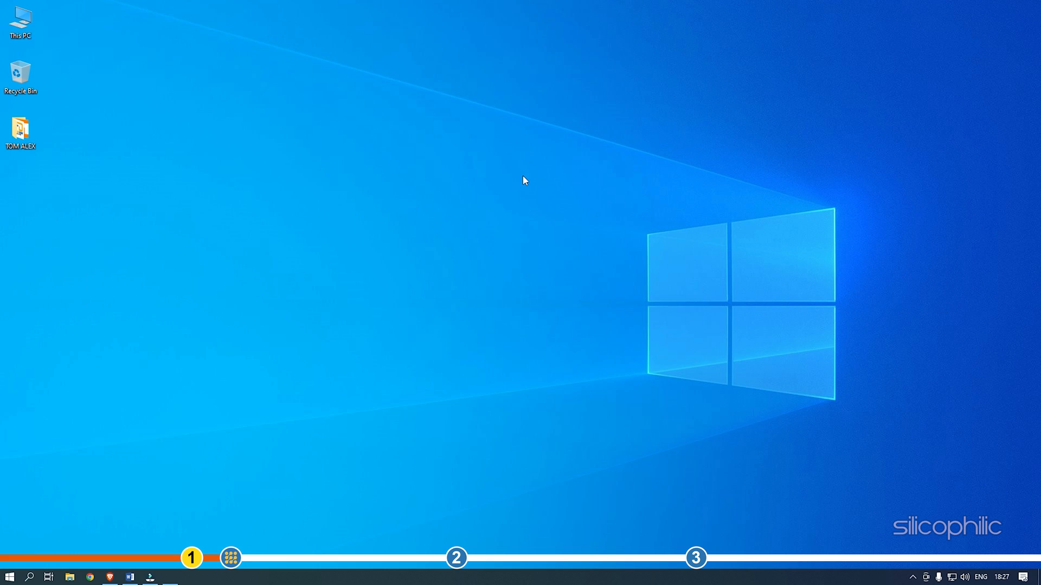
key(Win+r)
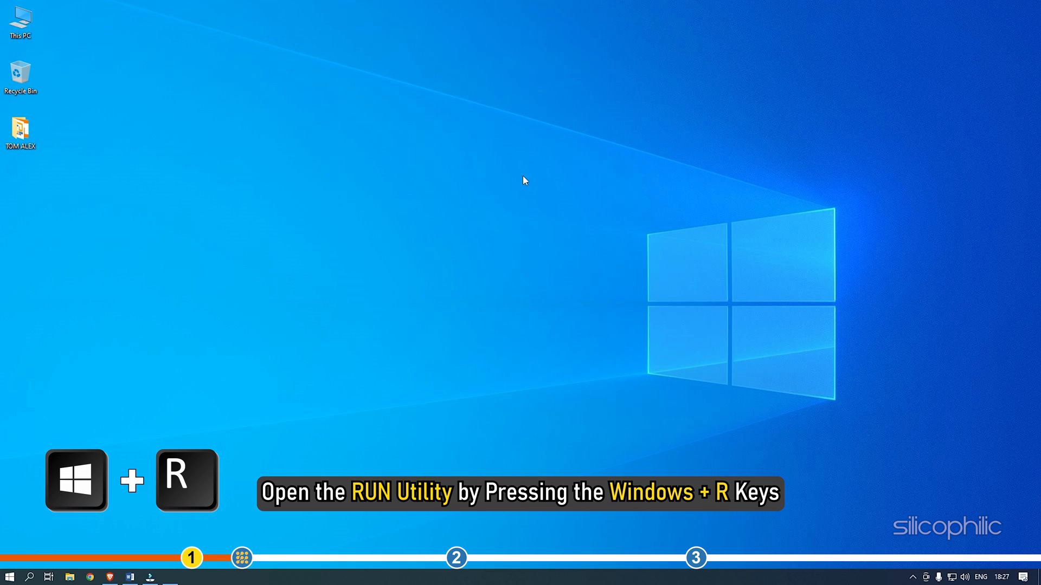
key(Win+r)
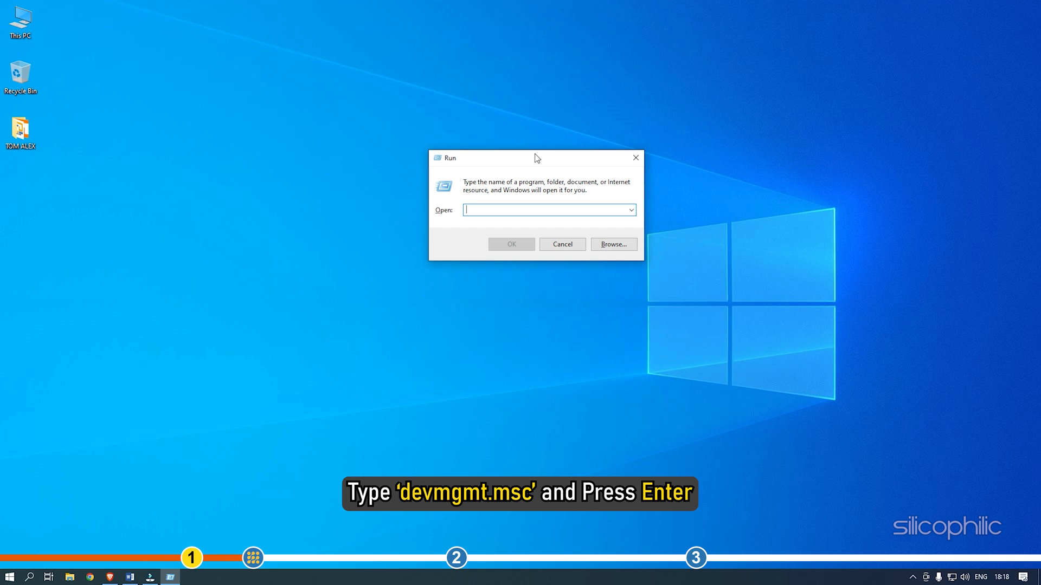
text(devmgmt.msc)
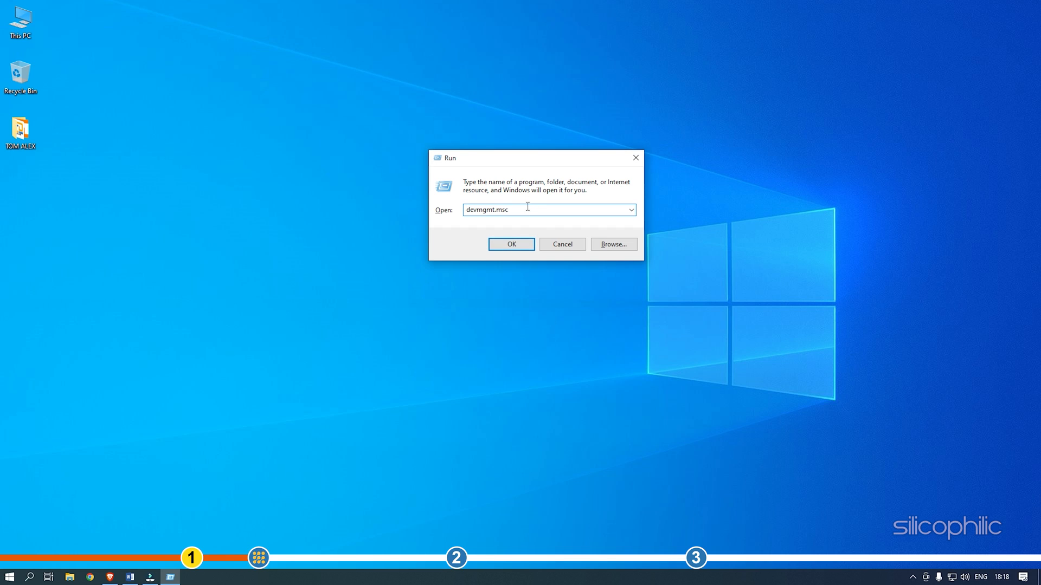
click(510, 244)
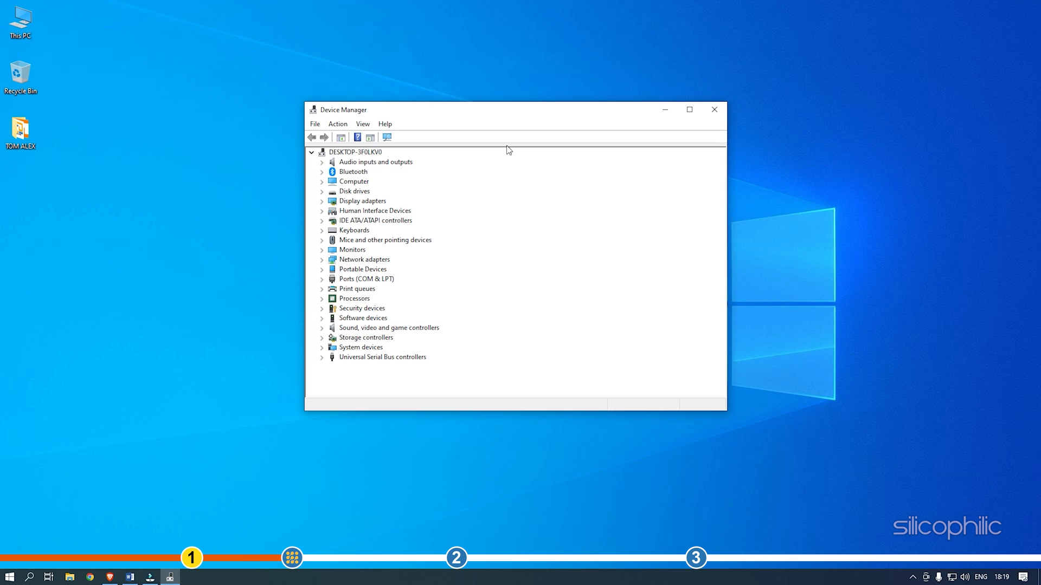
- Expand Display adapters and bring up the actions for NVIDIA GeForce RTX 3070
click(322, 201)
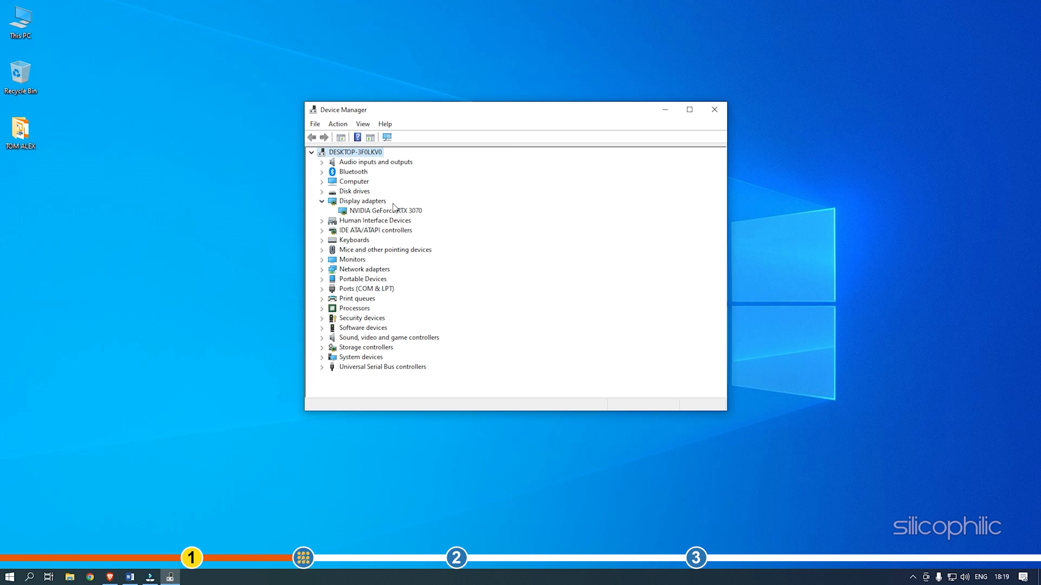
click(384, 210)
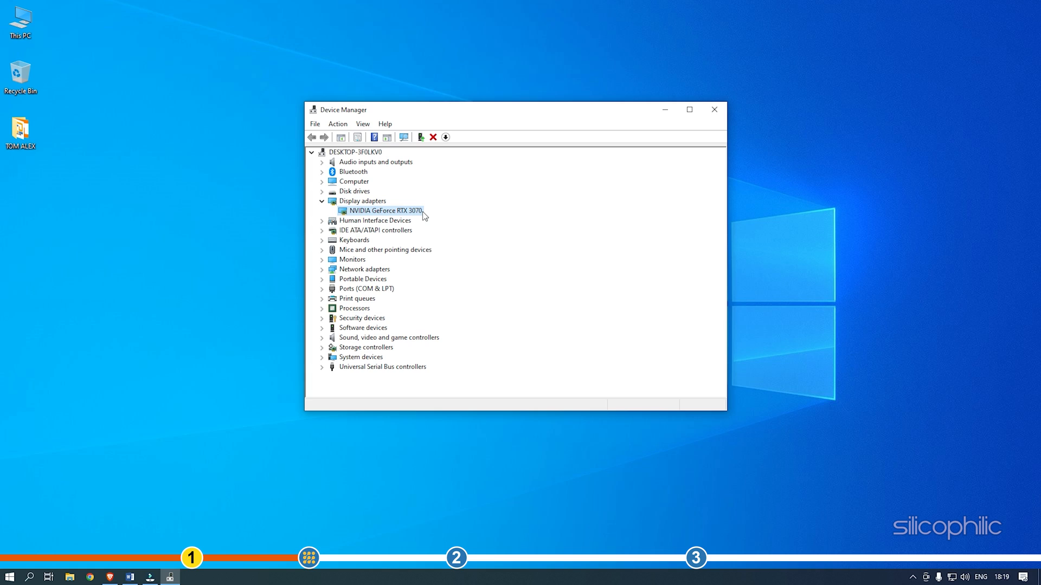
right_click(384, 210)
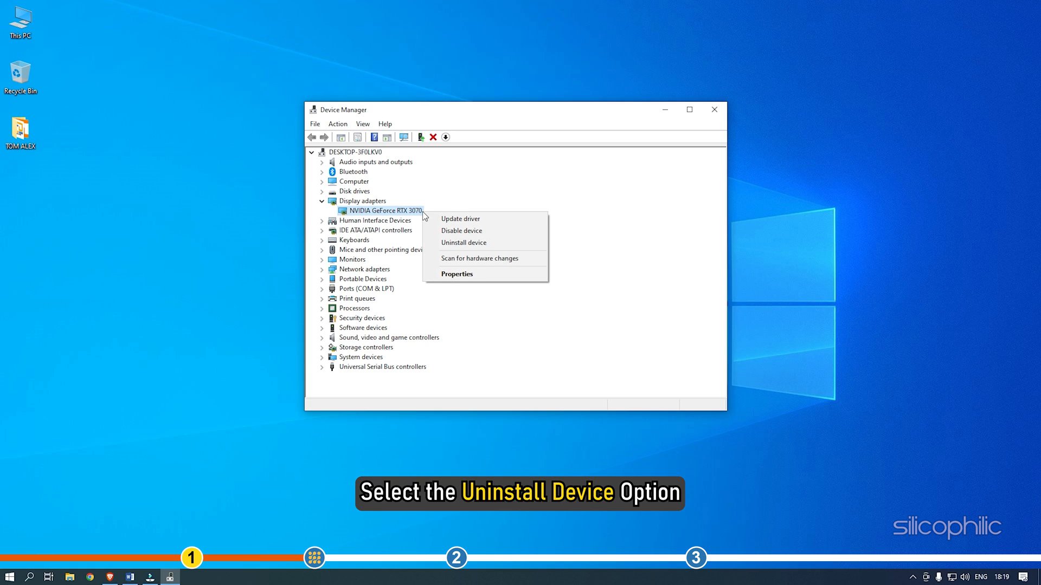
mouse_move(463, 242)
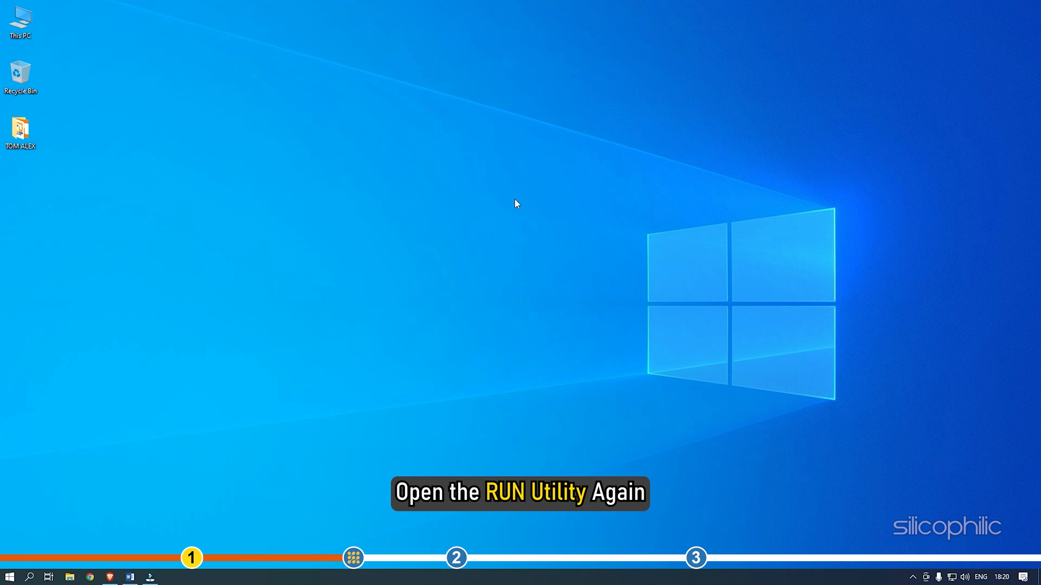
- Bring up the Run dialog to reach Programs and Features via appwiz.cpl
key(Win+r)
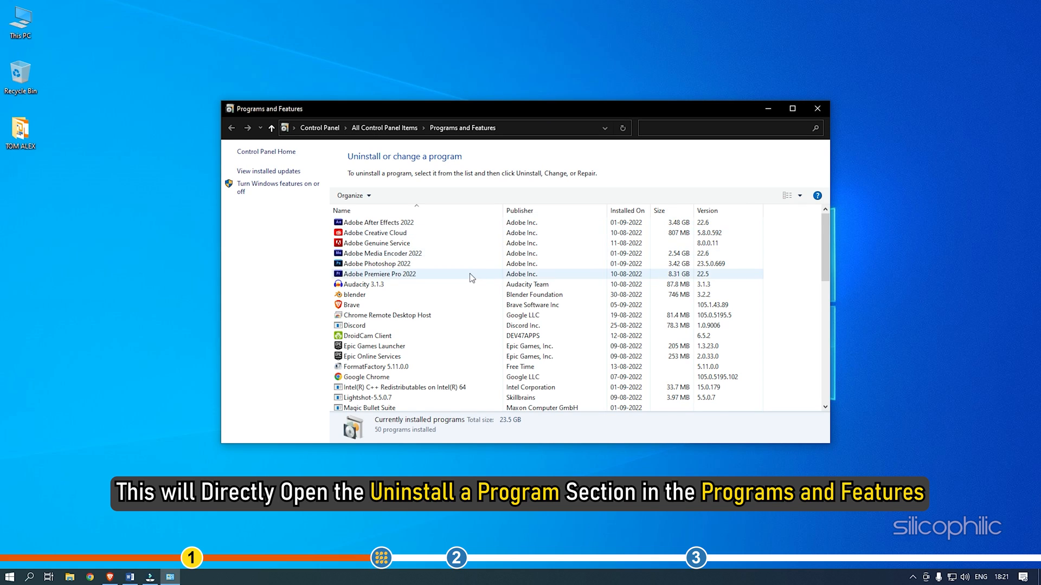
- Uninstall NVIDIA FrameView SDK from the installed programs list and dismiss the finished uninstaller
scroll(down, 3)
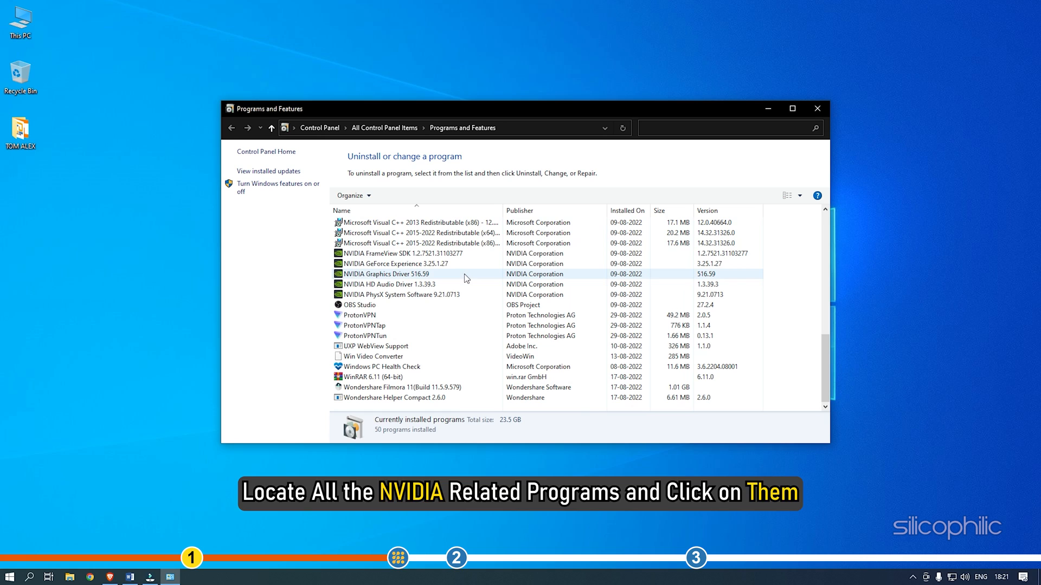
click(398, 254)
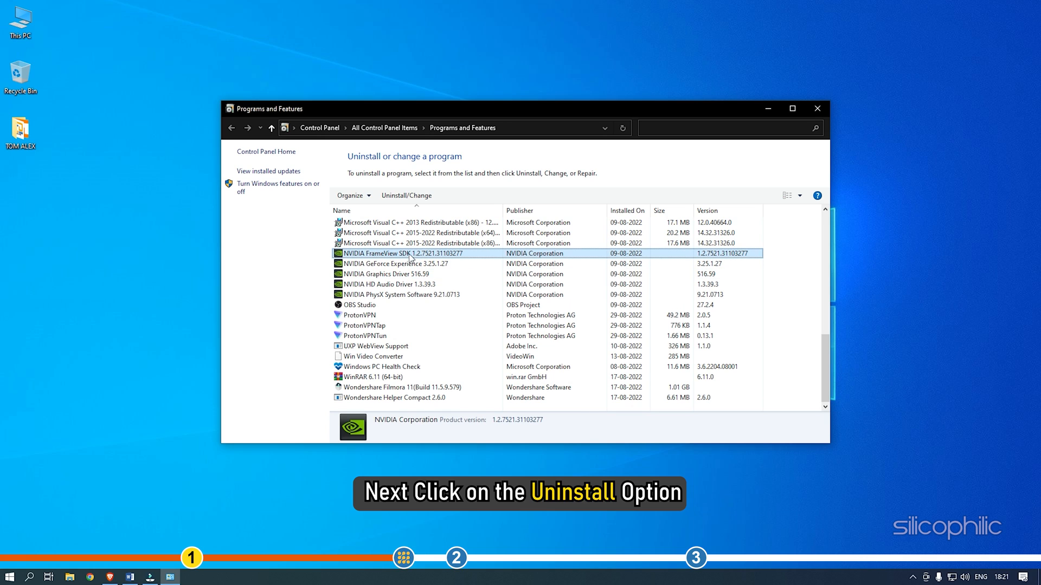
mouse_move(405, 195)
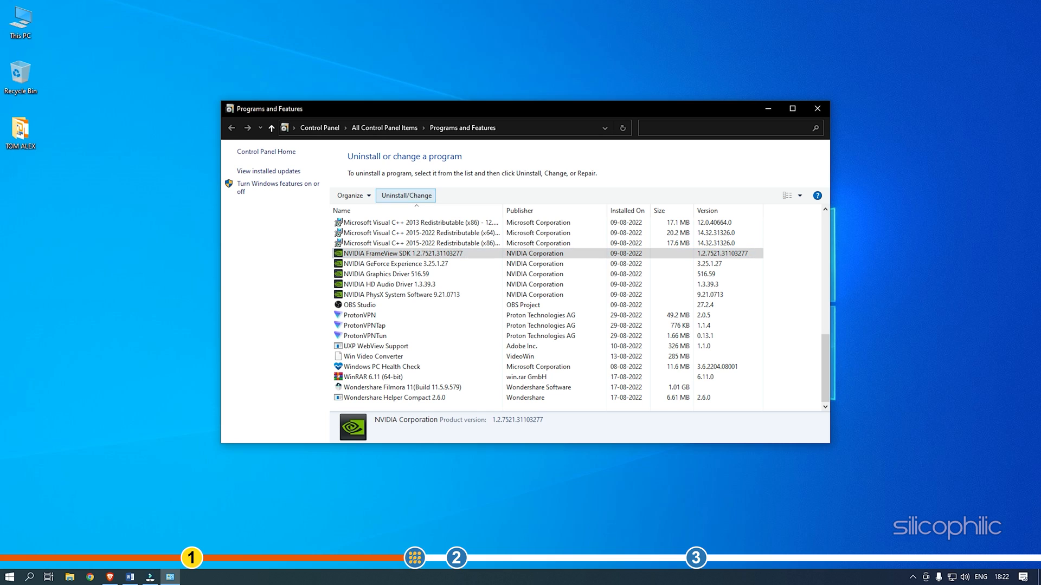
click(405, 195)
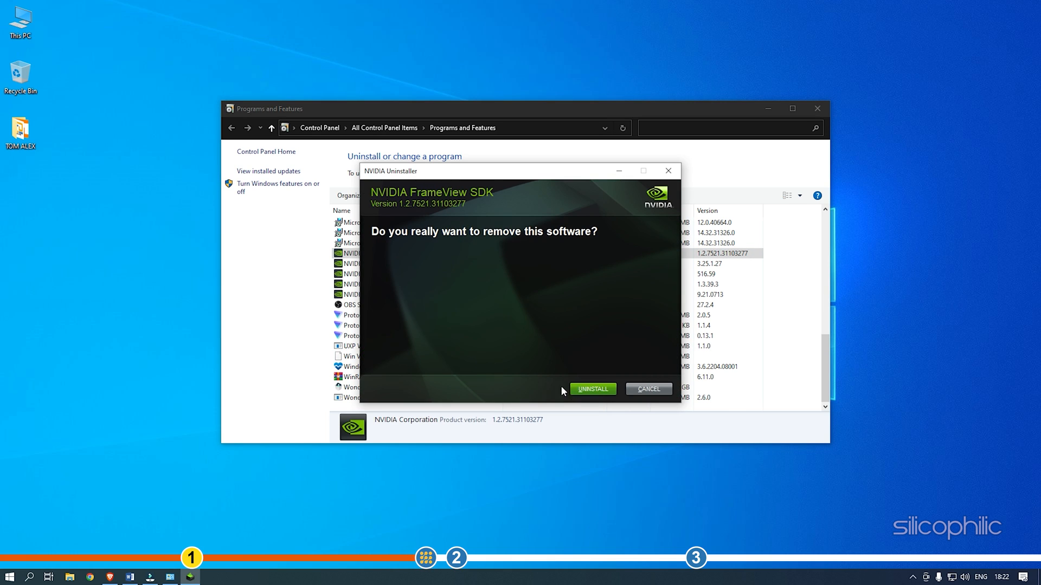
click(592, 389)
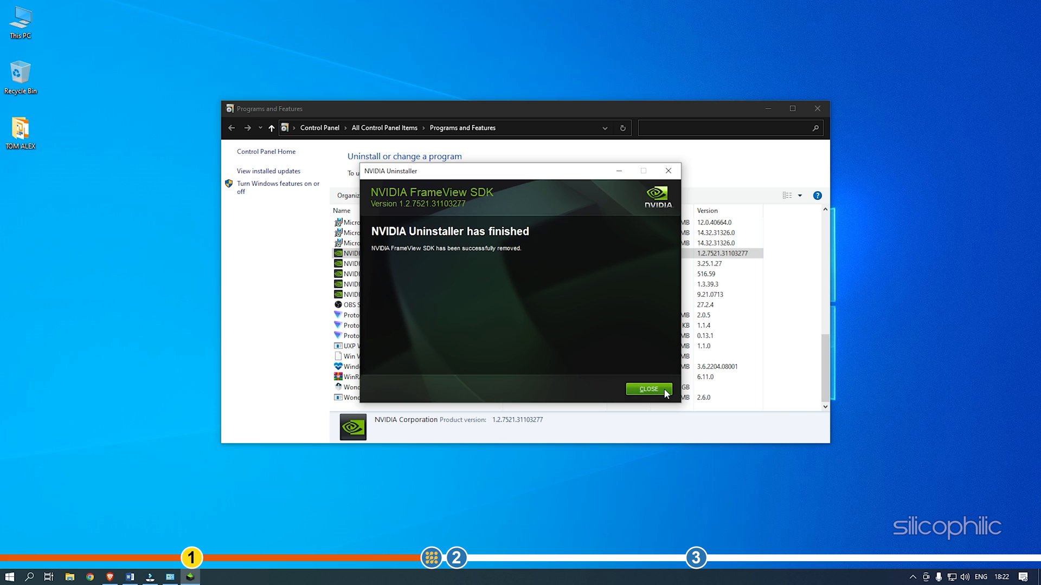
click(648, 390)
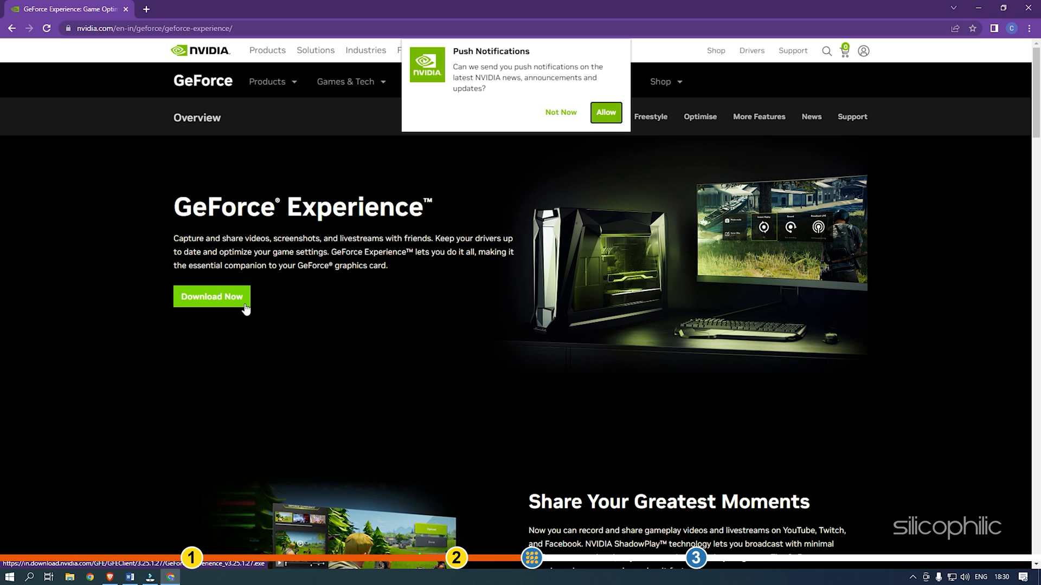
- Download the GeForce Experience installer with the green Download Now button
click(212, 297)
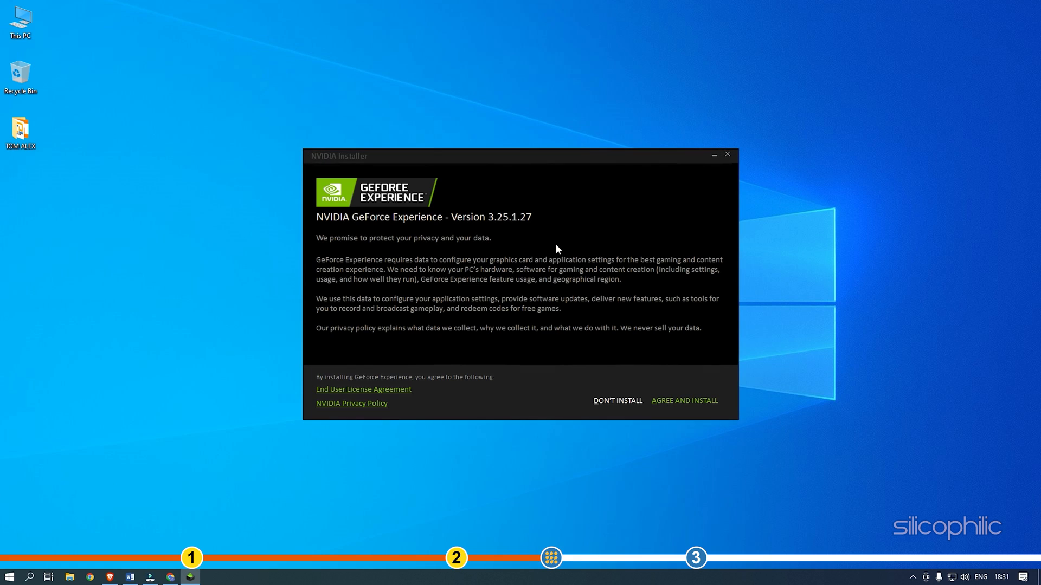
mouse_move(684, 400)
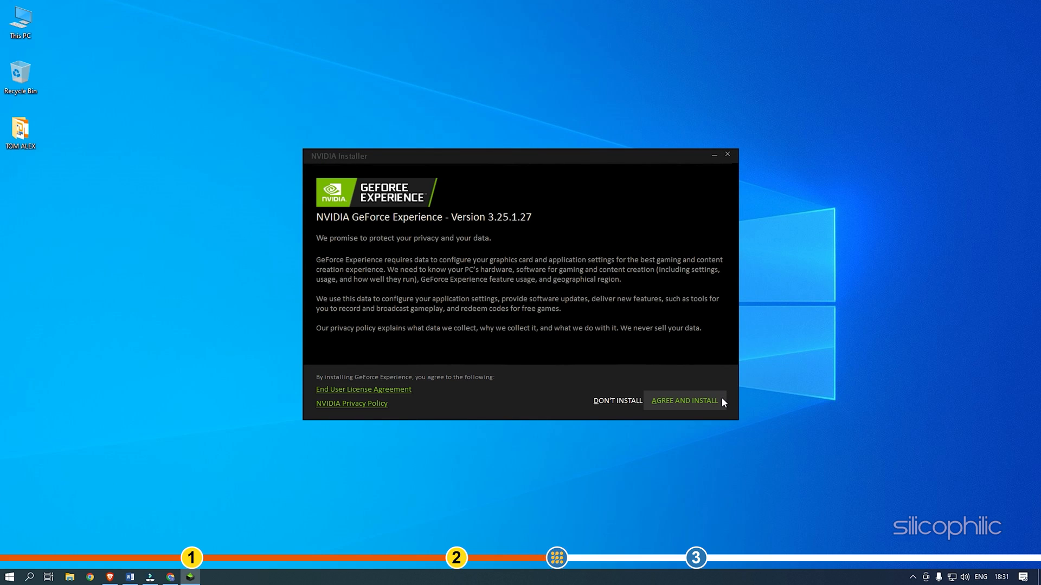
- Agree to the GeForce Experience 3.25.1.27 terms and start its installation
click(684, 400)
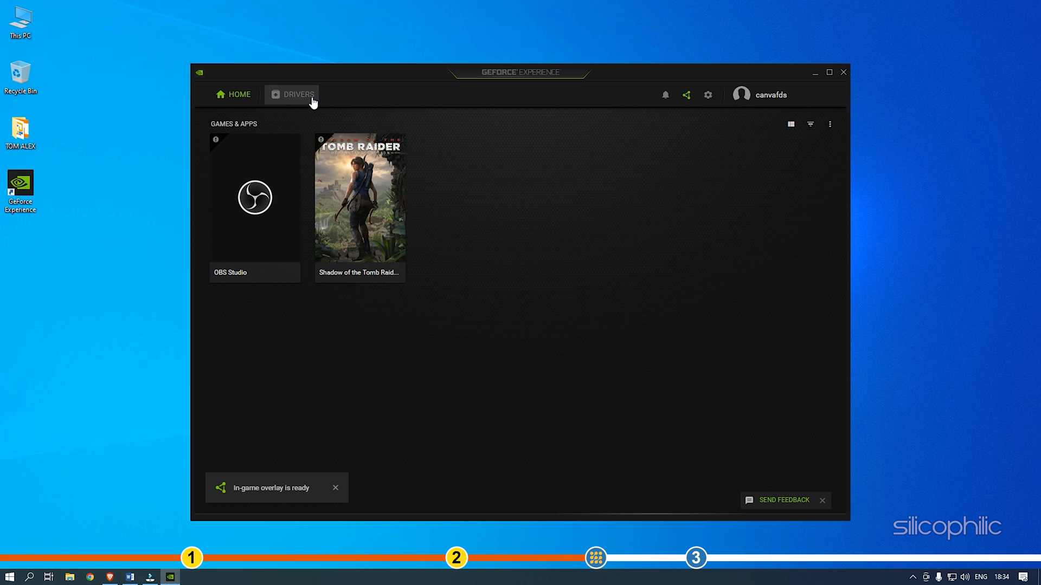
- From the Drivers page, download Game Ready Driver 516.94 and start its express installation
click(297, 95)
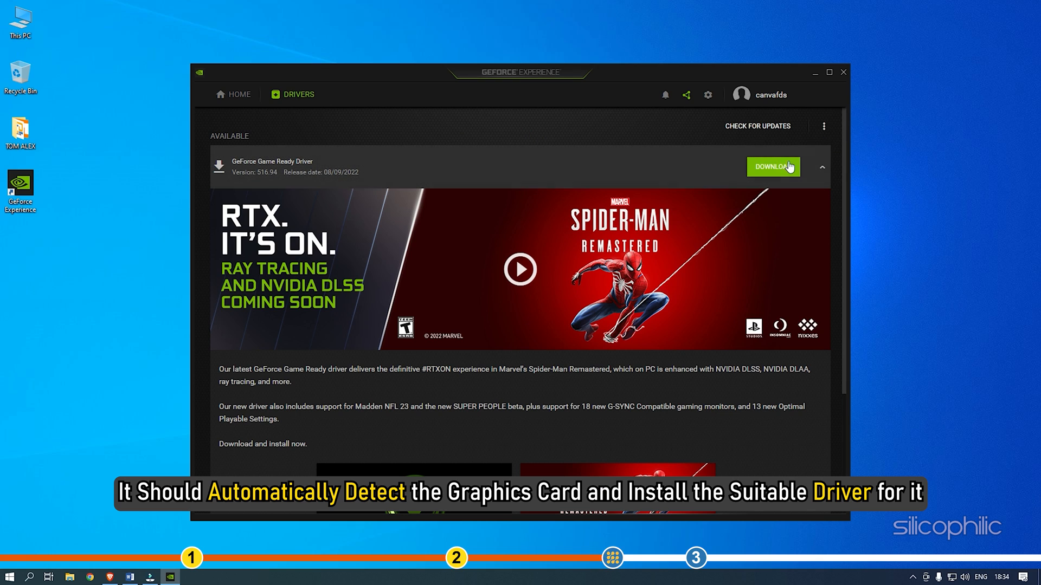
click(773, 167)
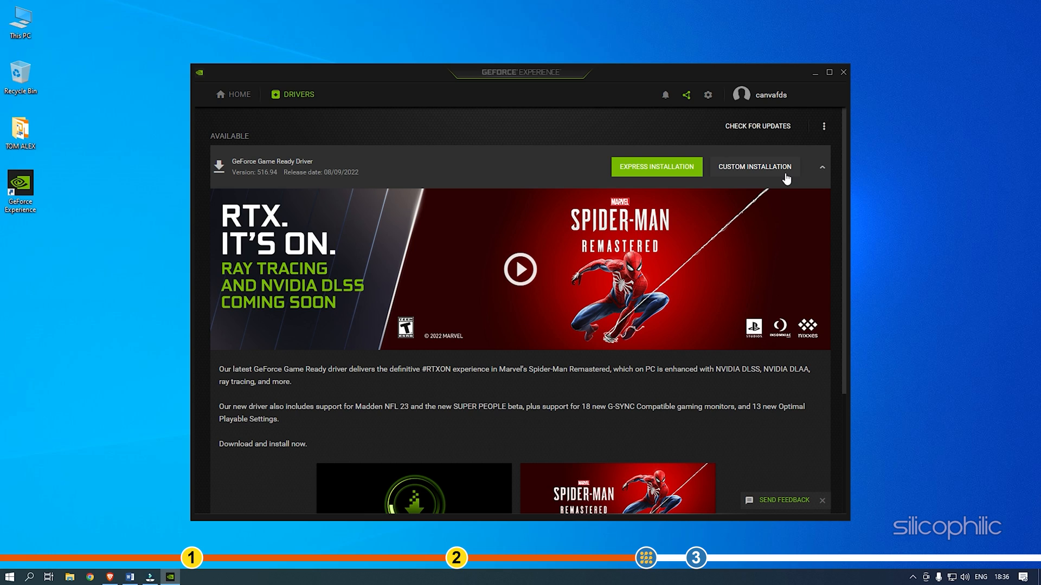
mouse_move(657, 167)
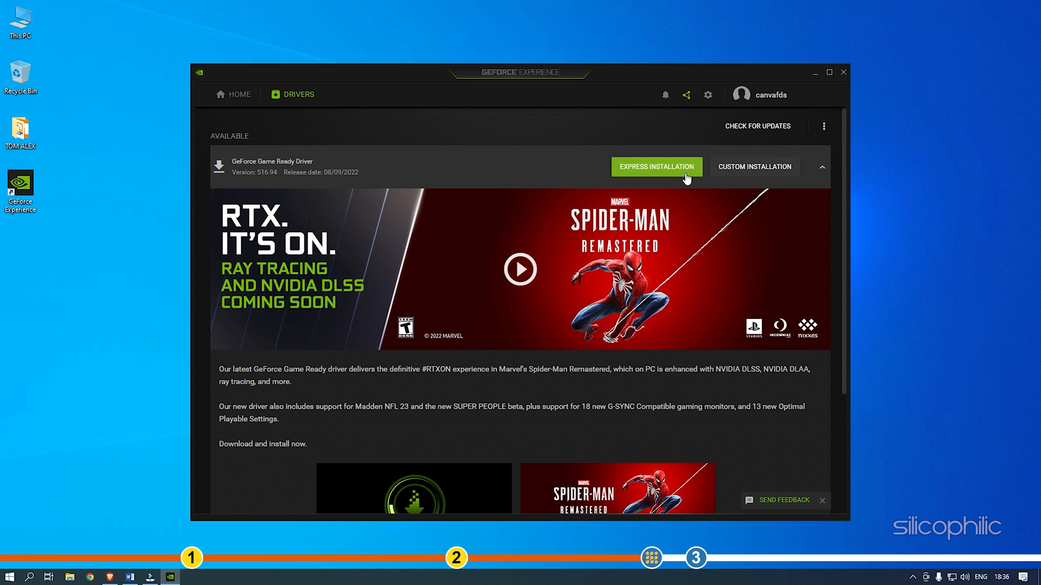
click(654, 167)
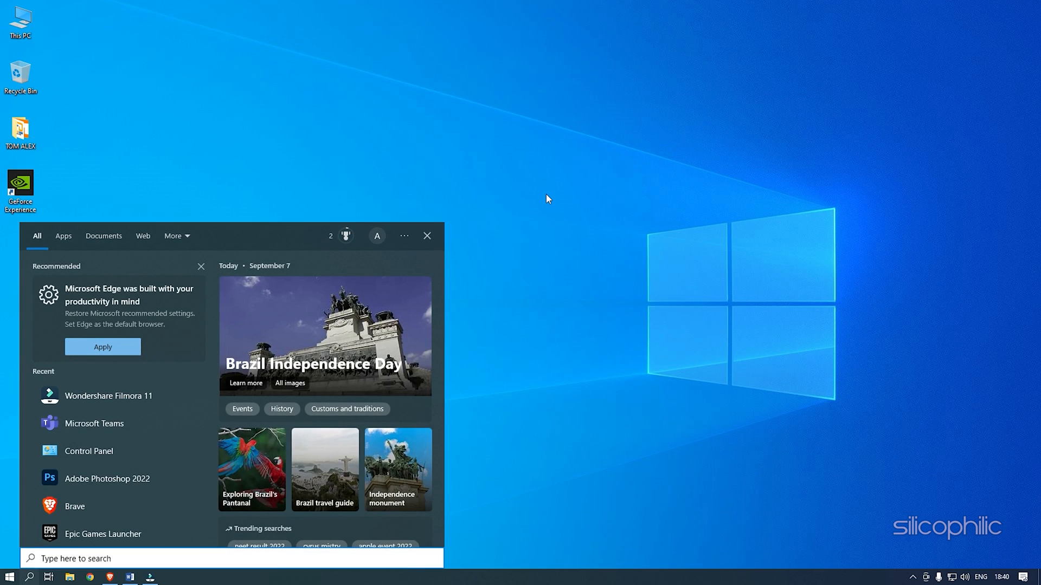
- Search Windows for 'winRAR' from the taskbar search box
text(winRAR)
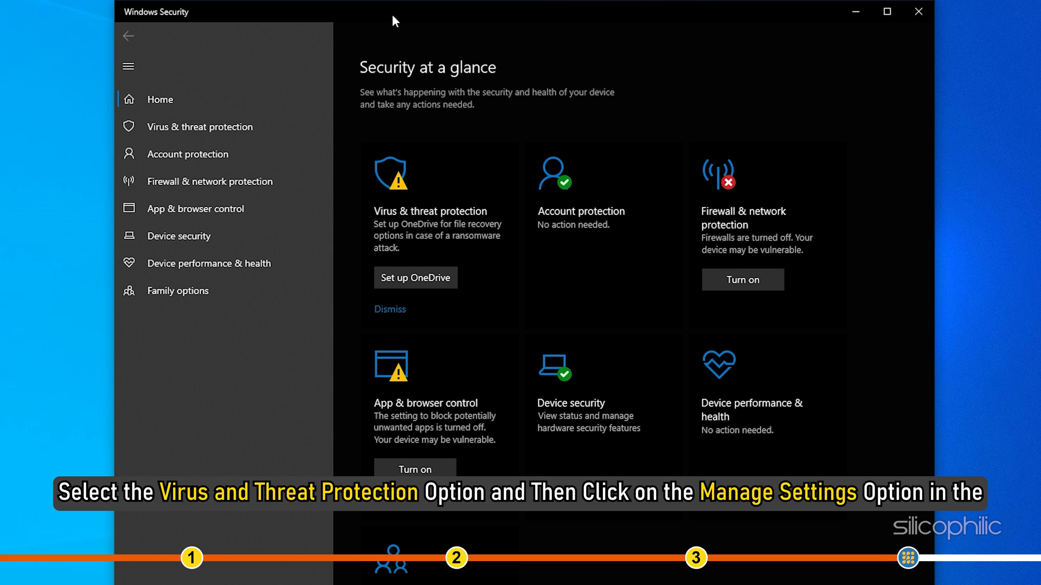
mouse_move(419, 247)
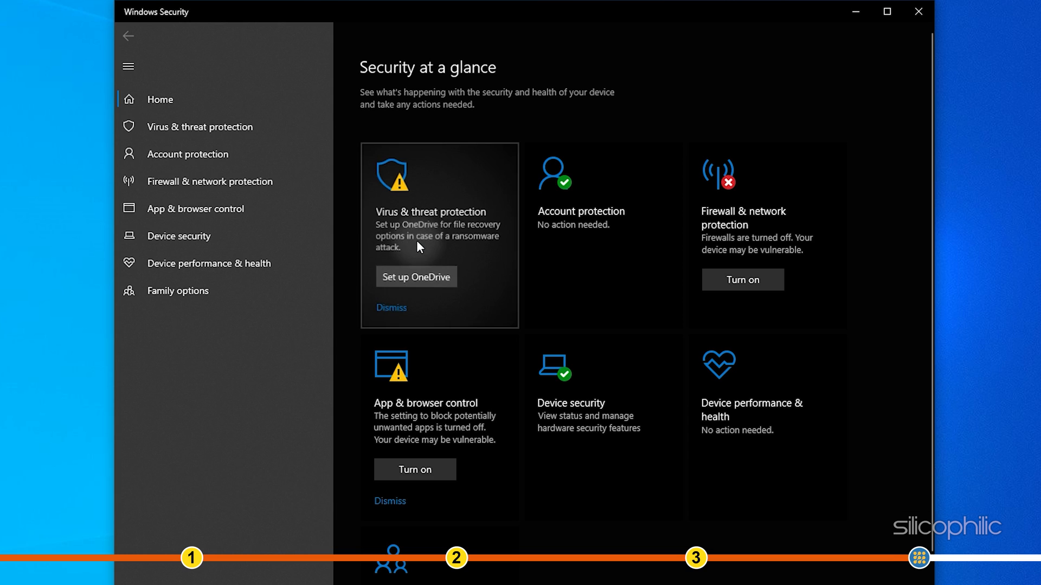
- Switch Real-time protection off under Virus & threat protection settings and close Windows Security
click(199, 127)
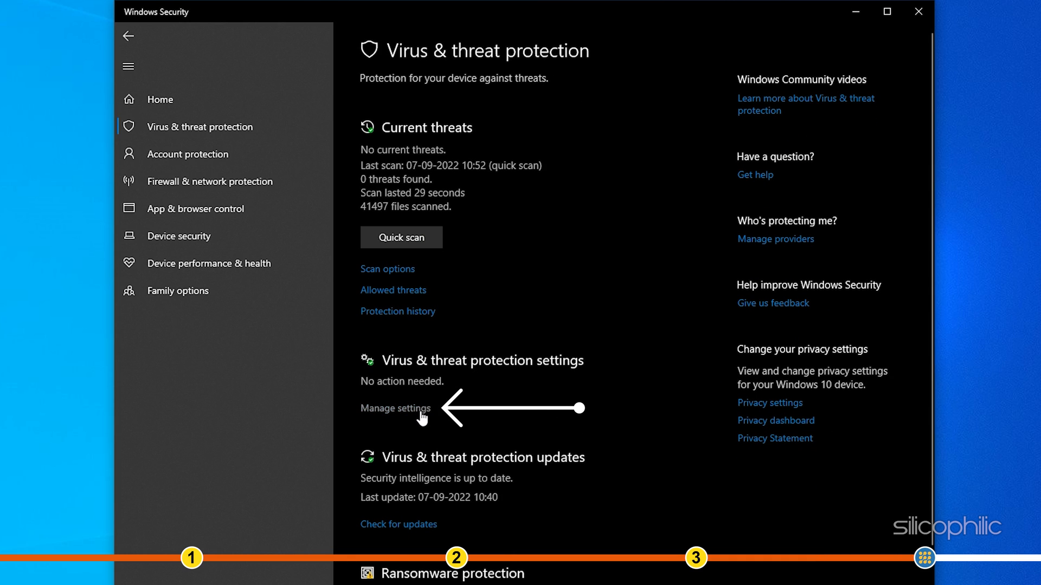
click(394, 408)
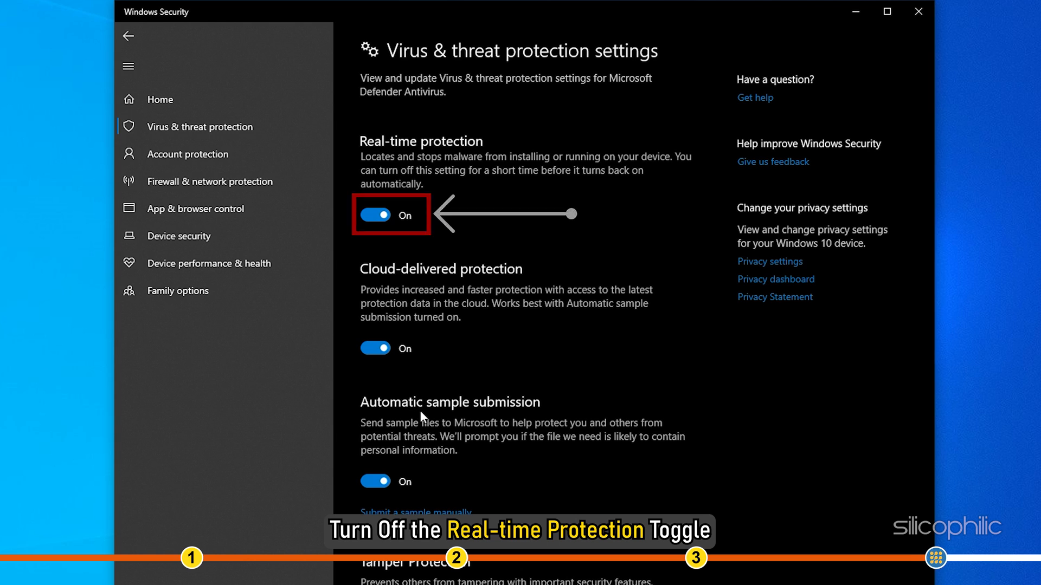
click(375, 215)
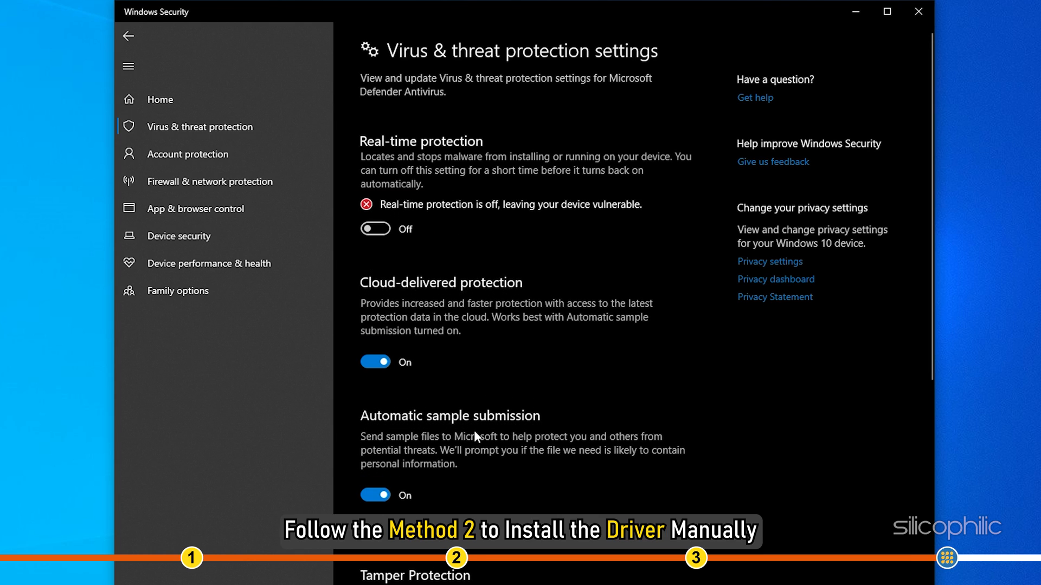
mouse_move(471, 427)
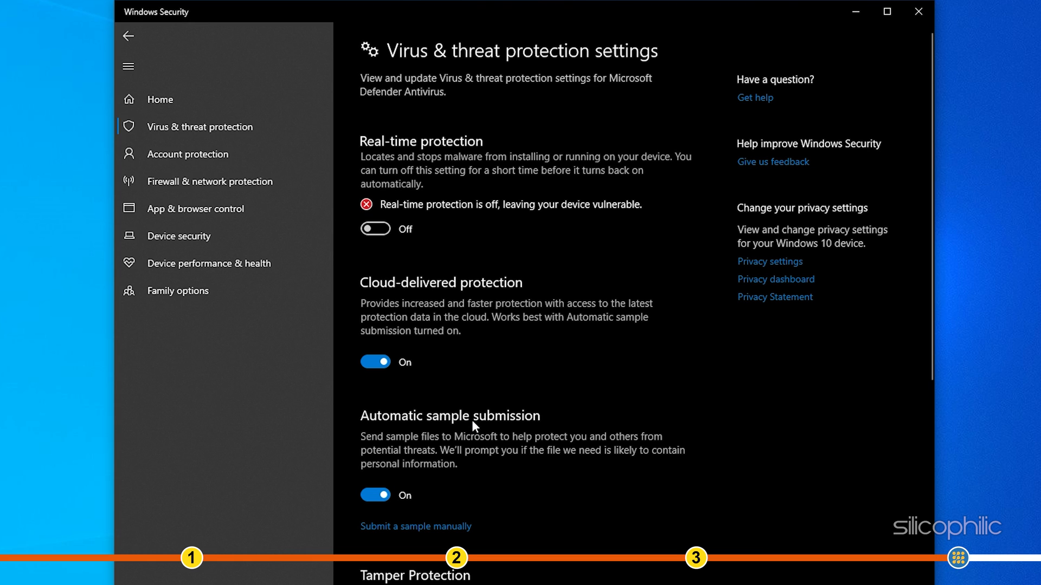
click(919, 11)
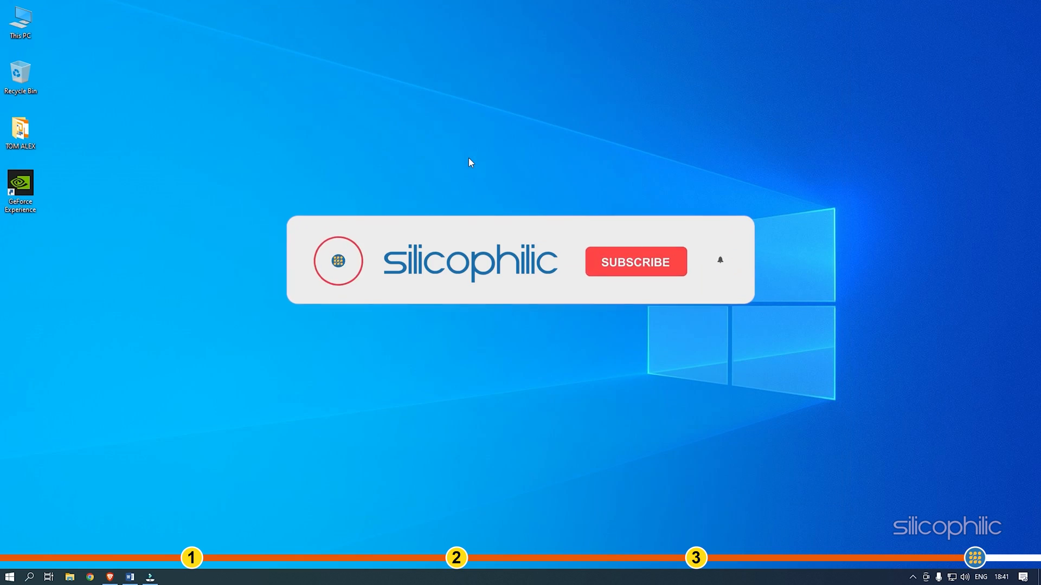
click(634, 261)
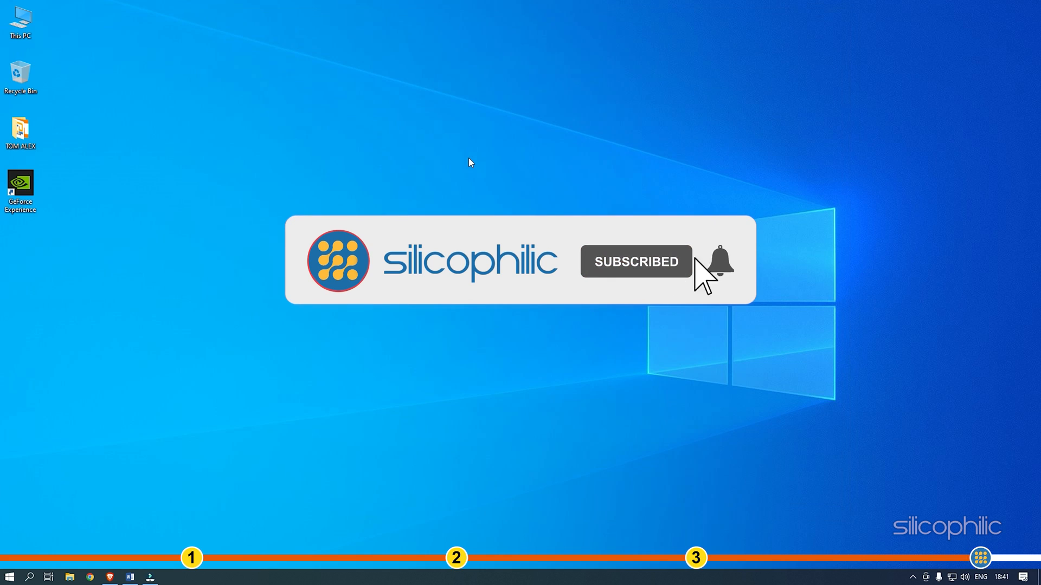
click(717, 261)
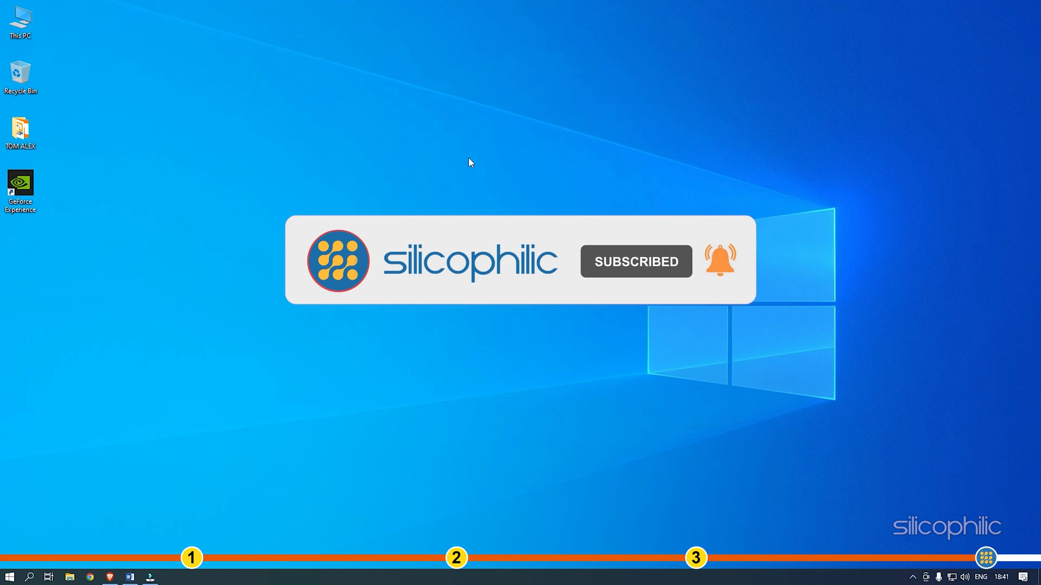